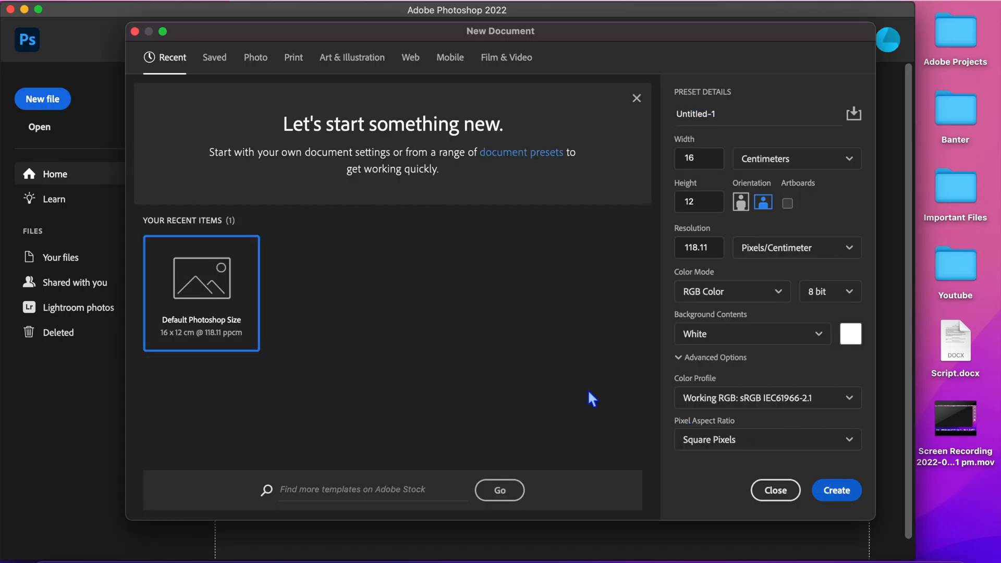
Step: Create the blank 16×12 cm document and start File > Scripts > Load Files into Stack
left_click(836, 490)
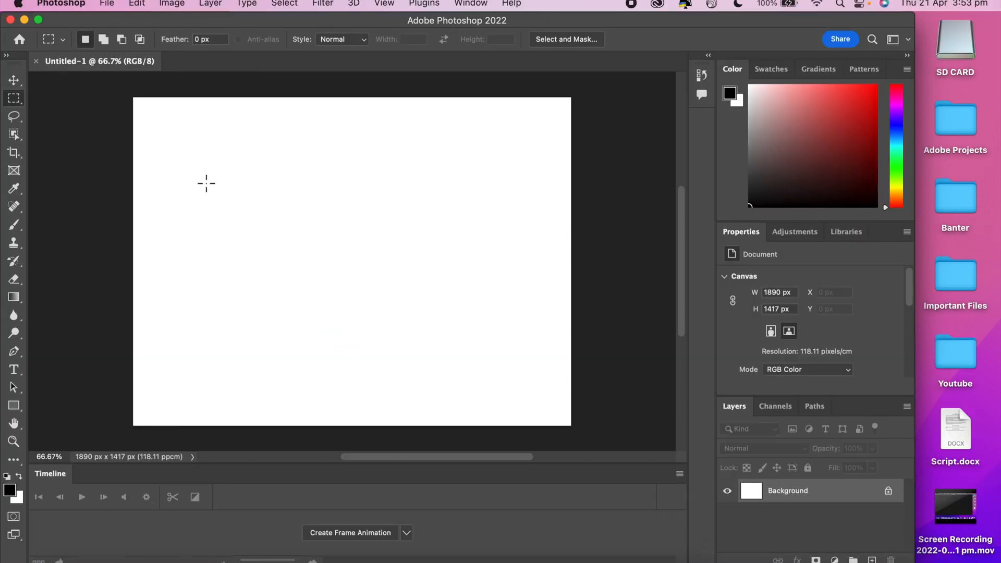
left_click(106, 4)
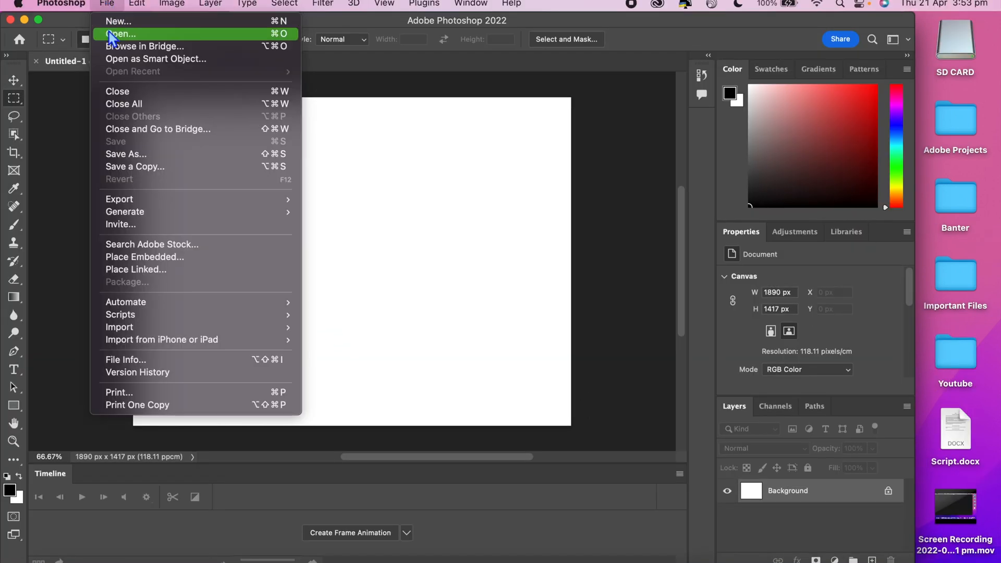
mouse_move(120, 314)
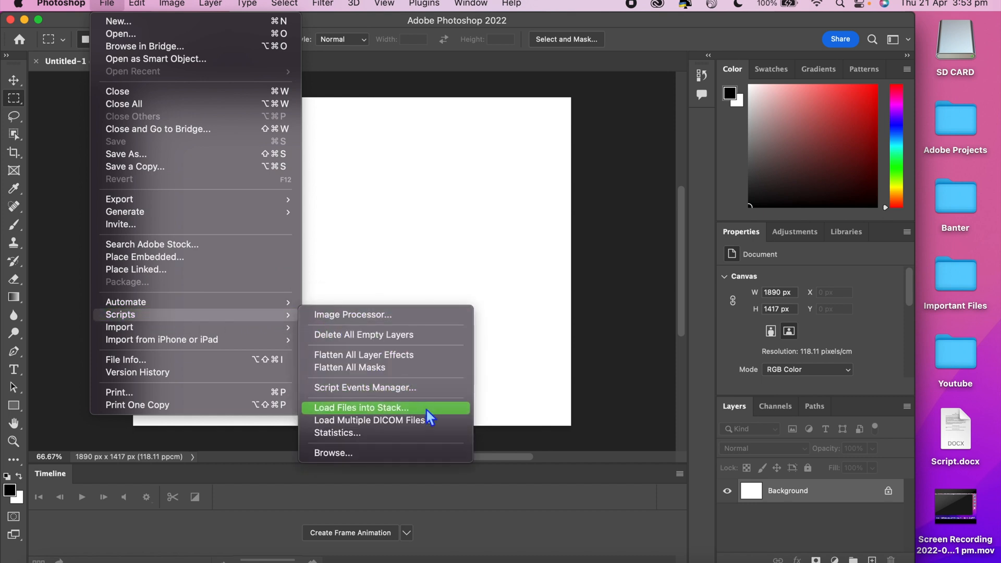
left_click(360, 407)
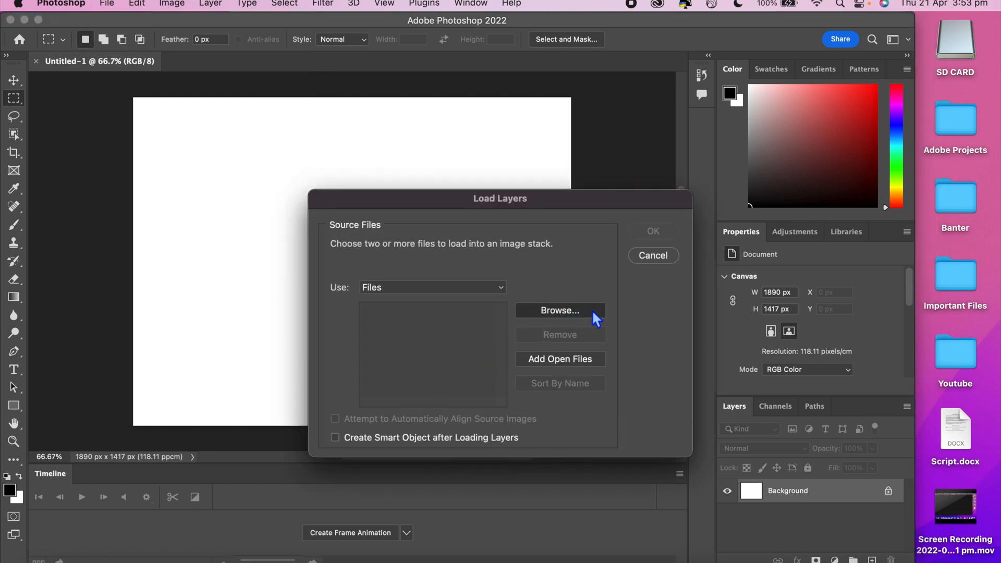
Step: Browse to the camera folder on the SD card and load the IMG_7560-series JPGs as stacked layers
left_click(559, 311)
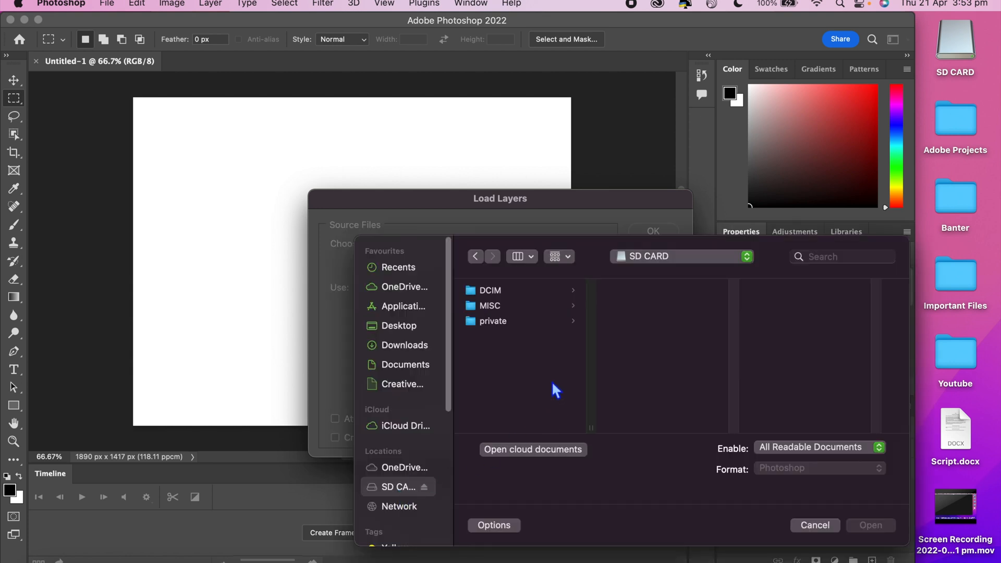
left_click(490, 290)
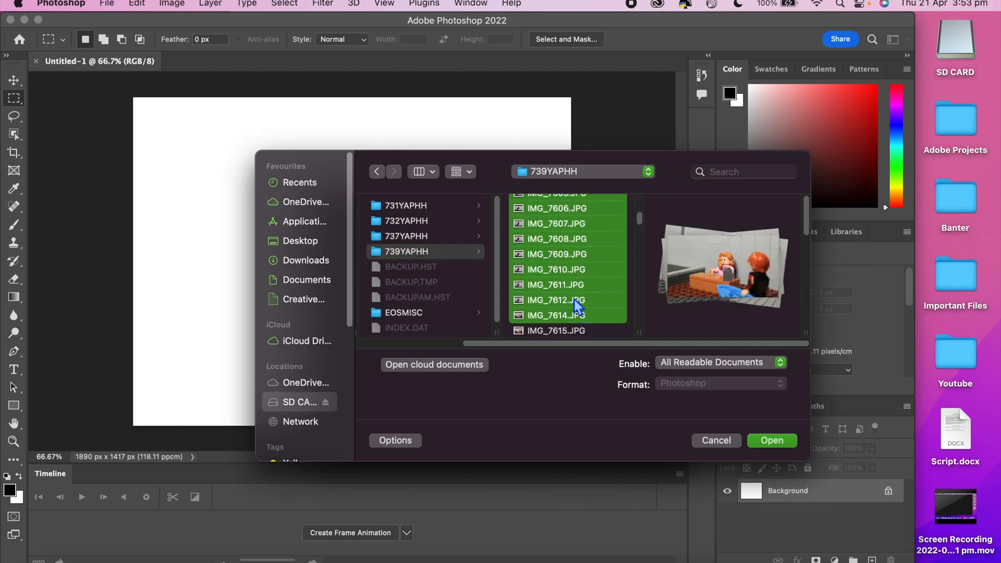
left_click(772, 441)
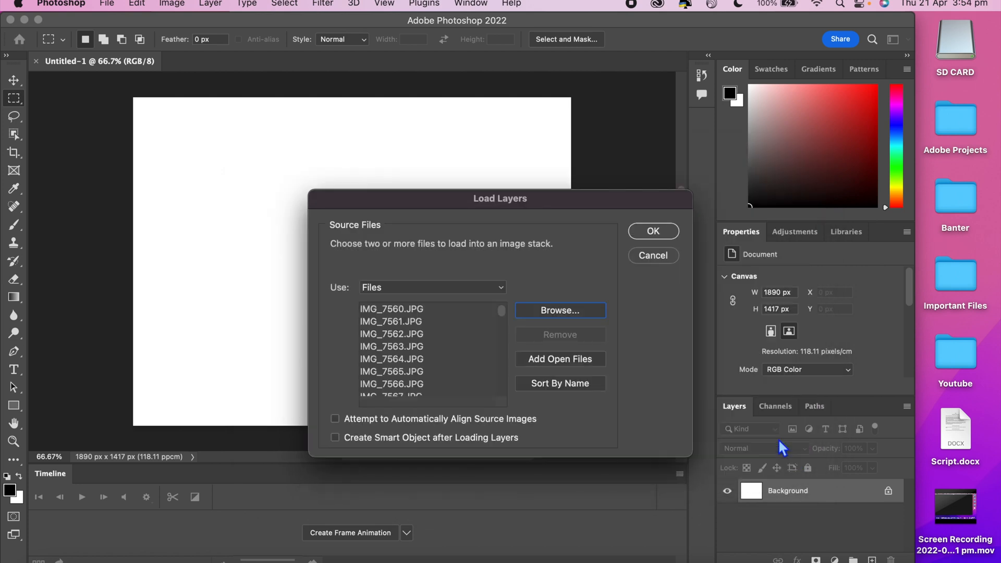
left_click(653, 231)
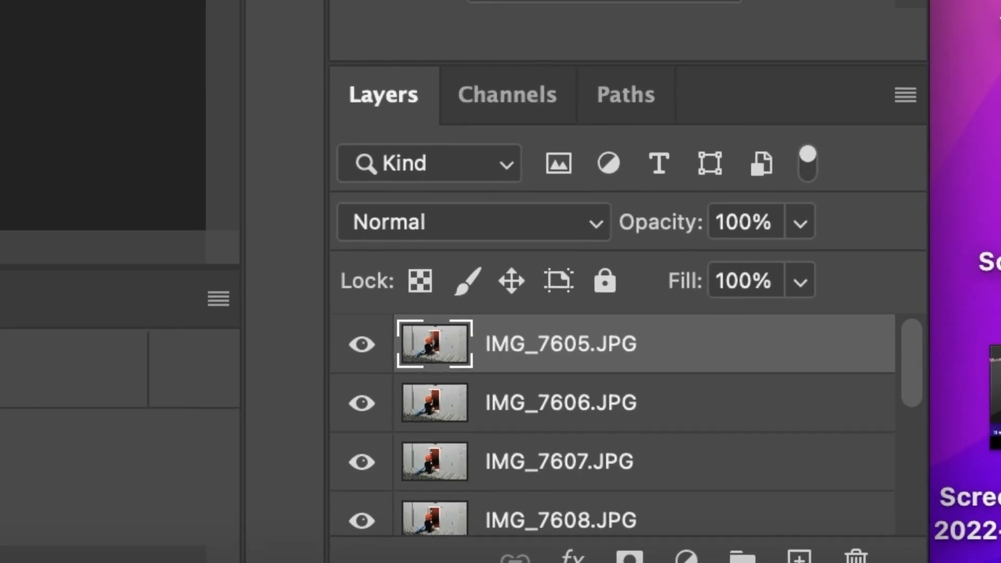
Step: Show the Timeline panel via the Window menu and choose Create Frame Animation
left_click(471, 5)
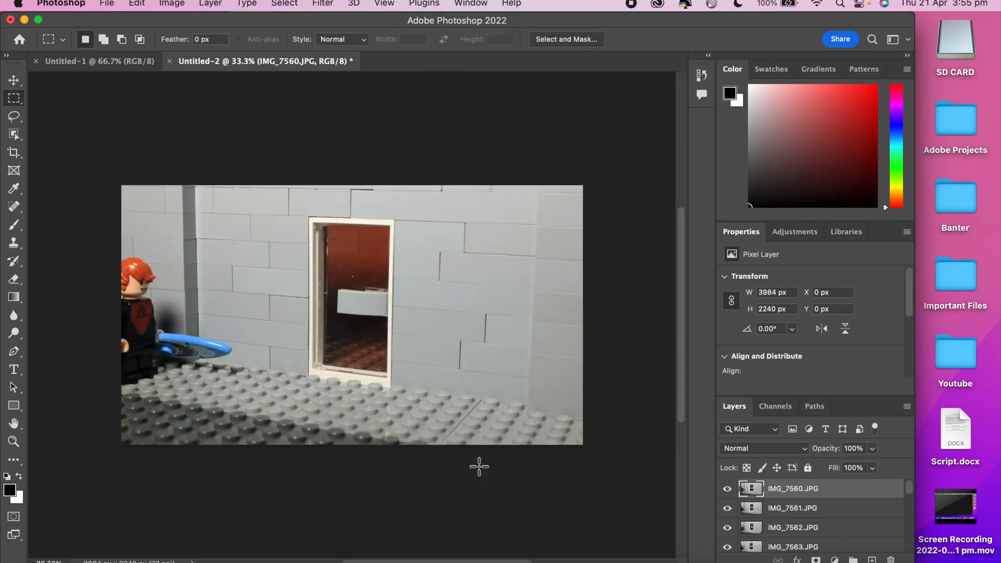
left_click(470, 4)
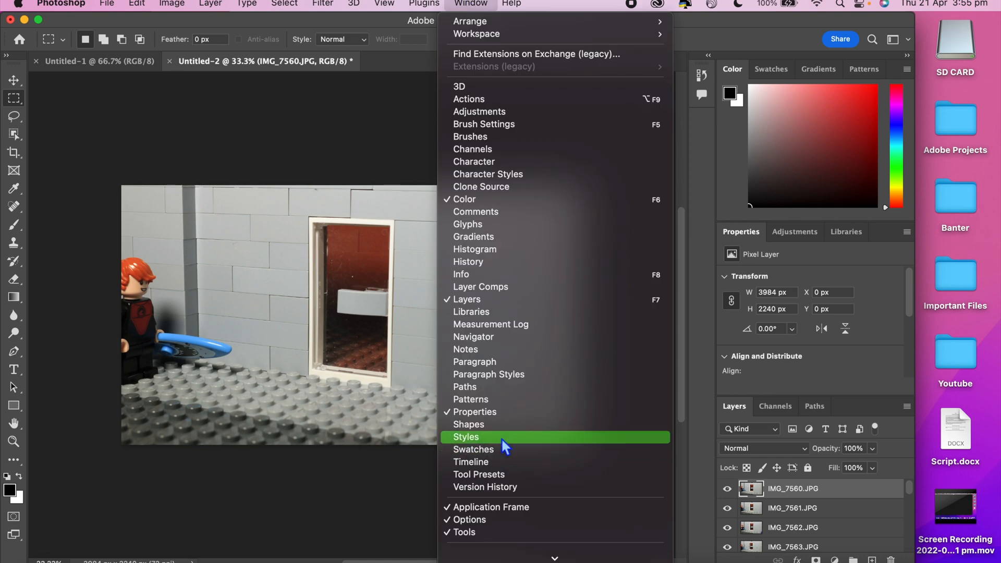
mouse_move(504, 374)
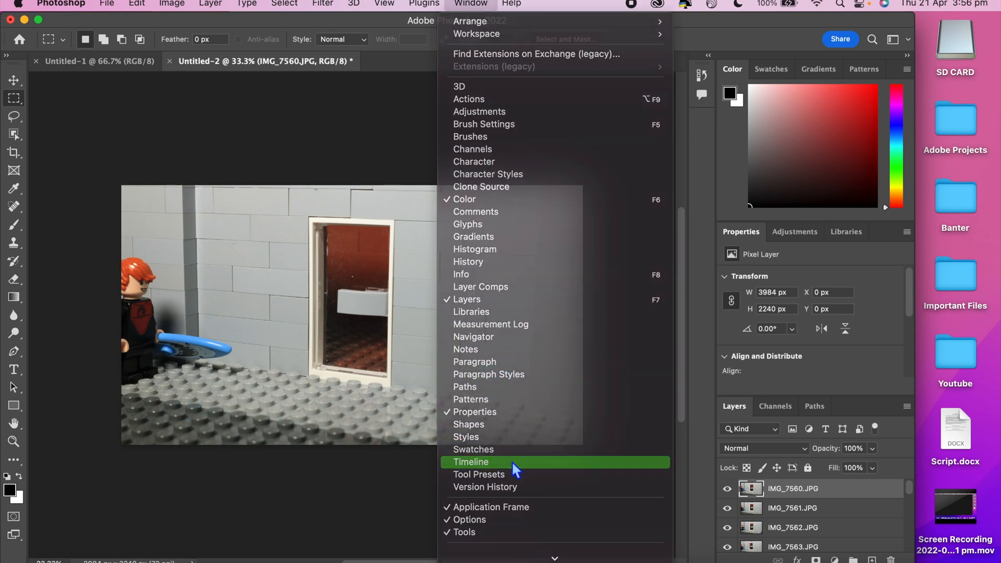
left_click(470, 463)
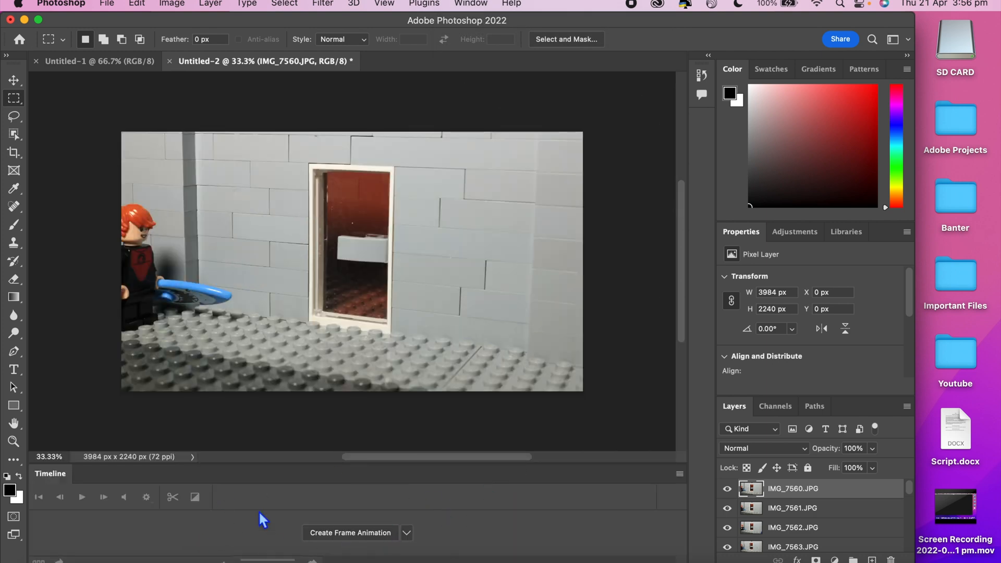
left_click(406, 533)
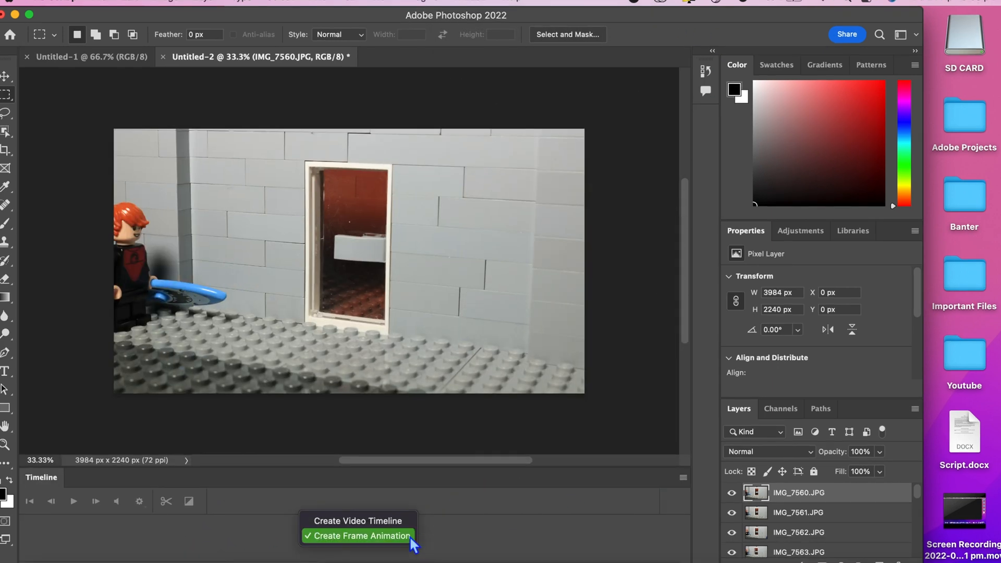
mouse_move(373, 548)
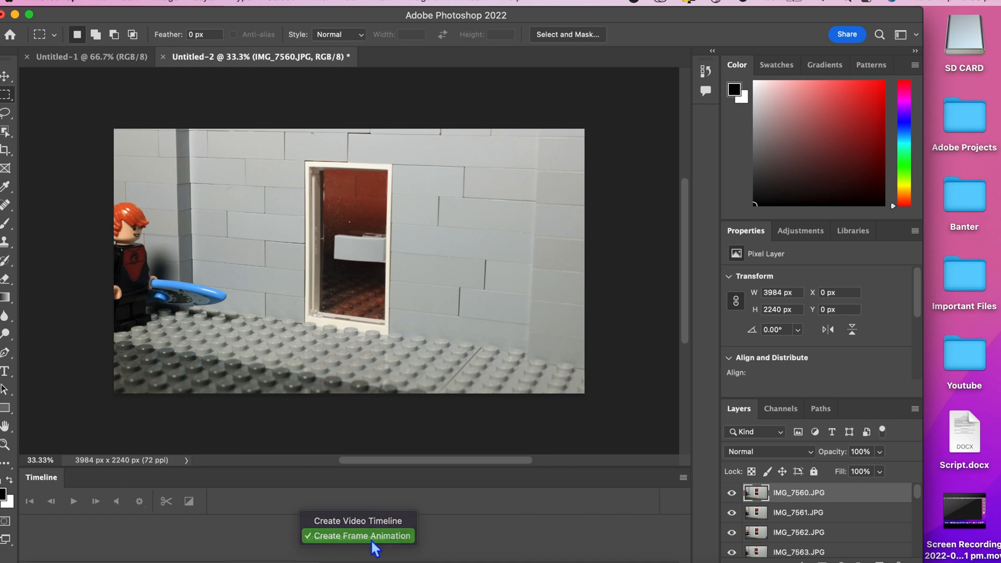
left_click(358, 536)
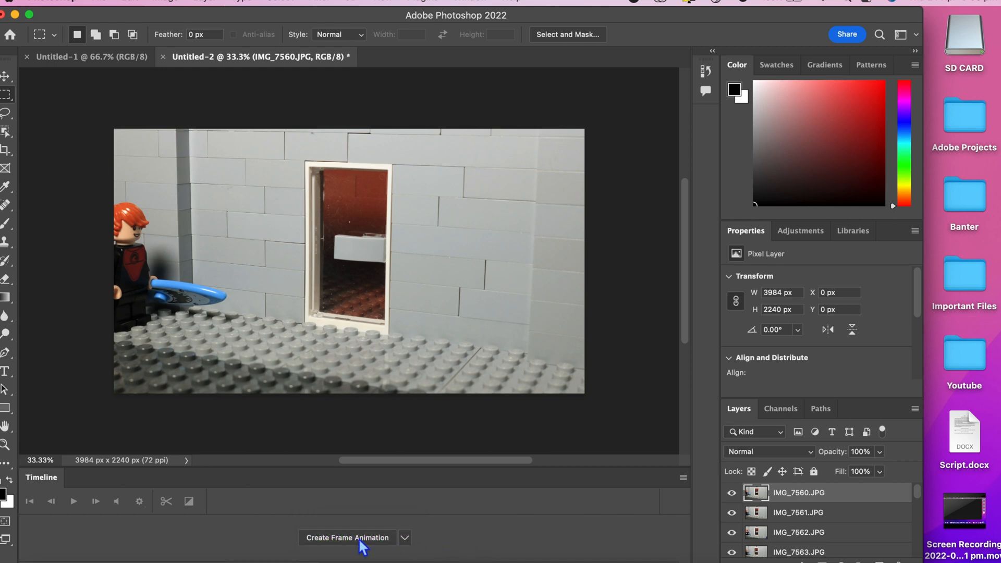
Step: Create the frame animation and make frames from all the photo layers
left_click(347, 537)
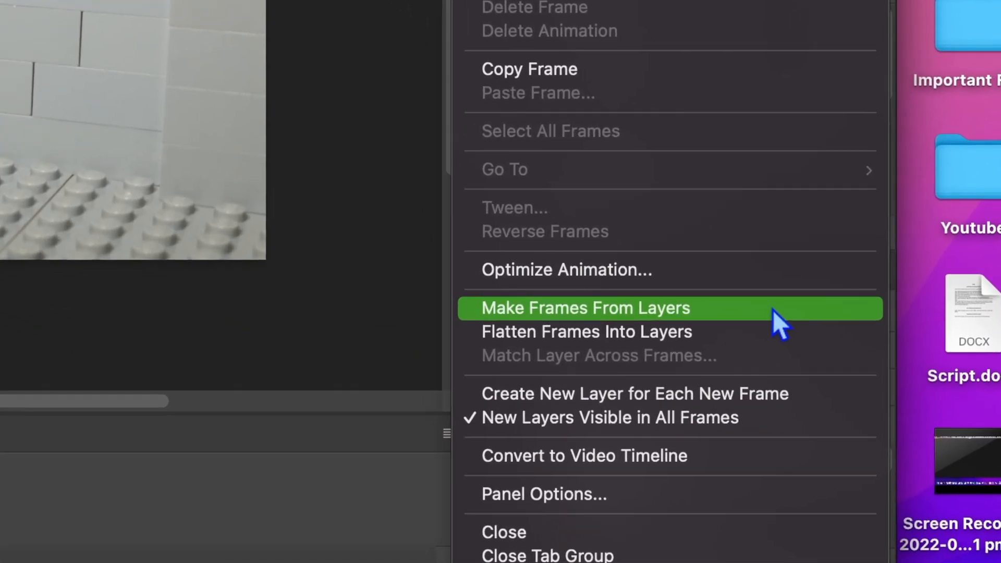
left_click(584, 308)
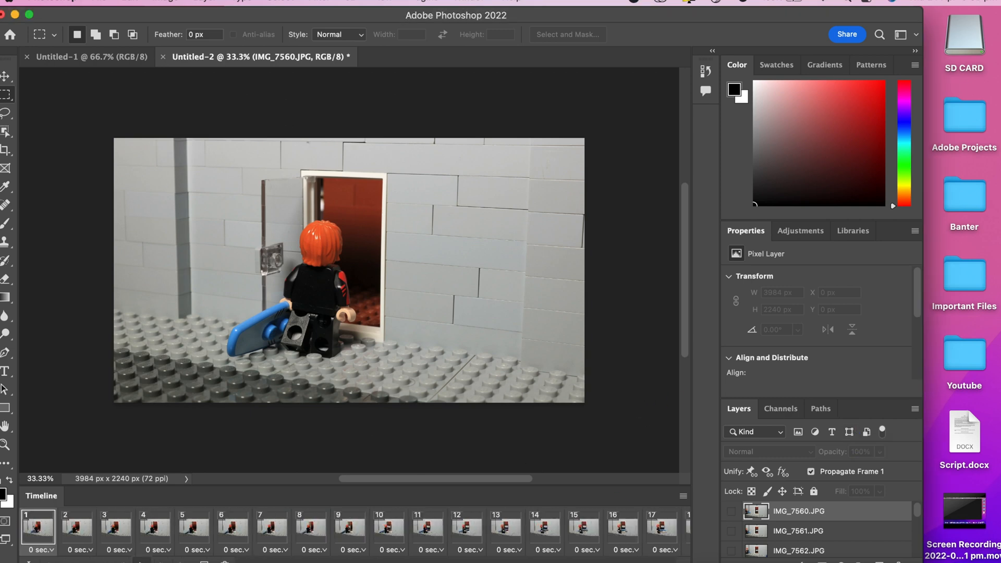
left_click(348, 532)
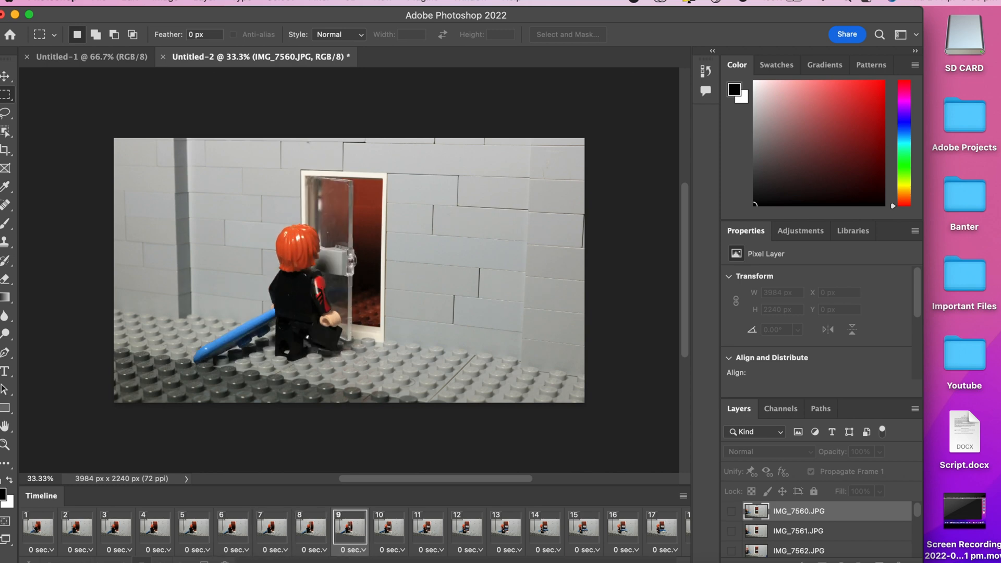
left_click(38, 527)
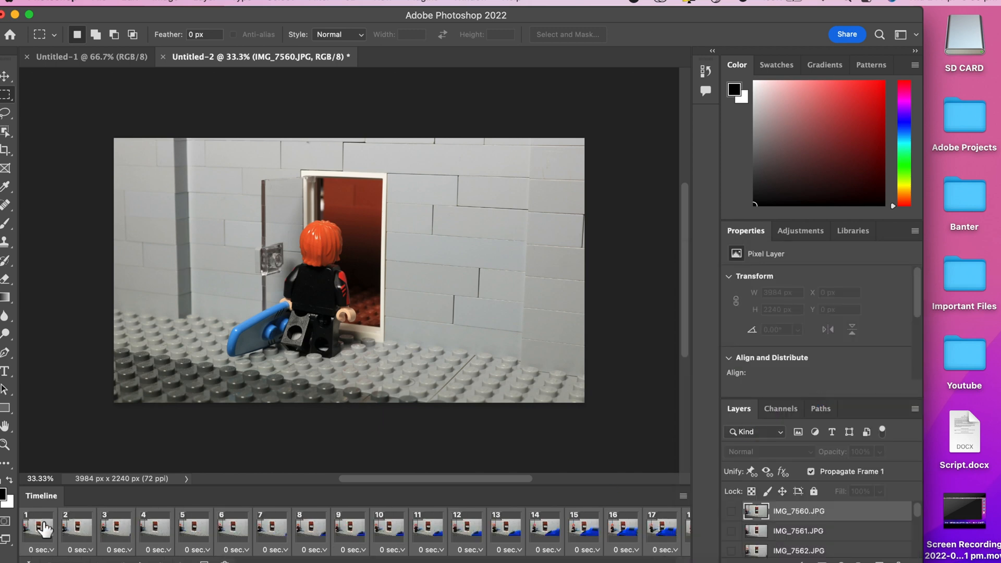
Step: Preview an early and a later frame to check the sequence, then return to frame 1
left_click(233, 528)
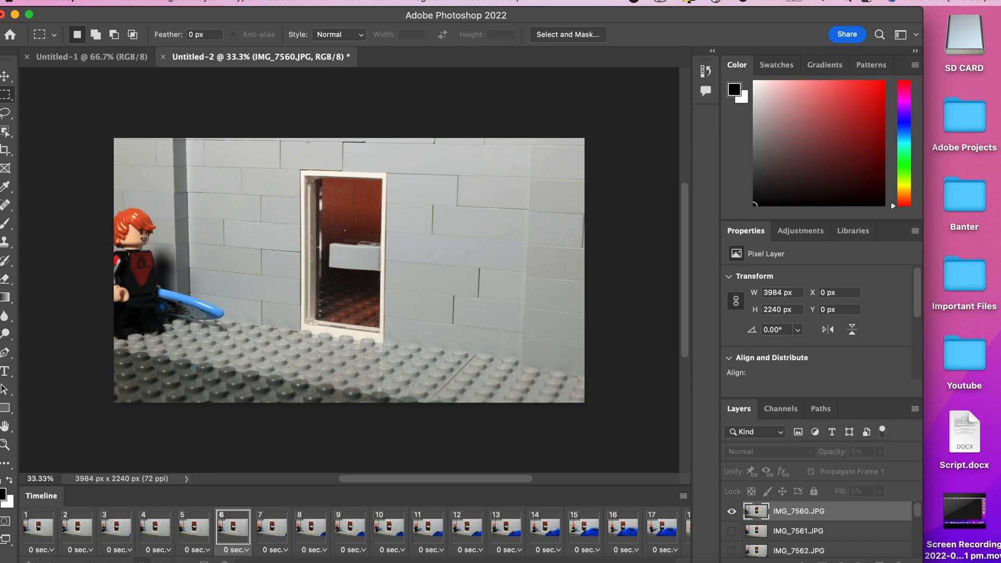
left_click(544, 527)
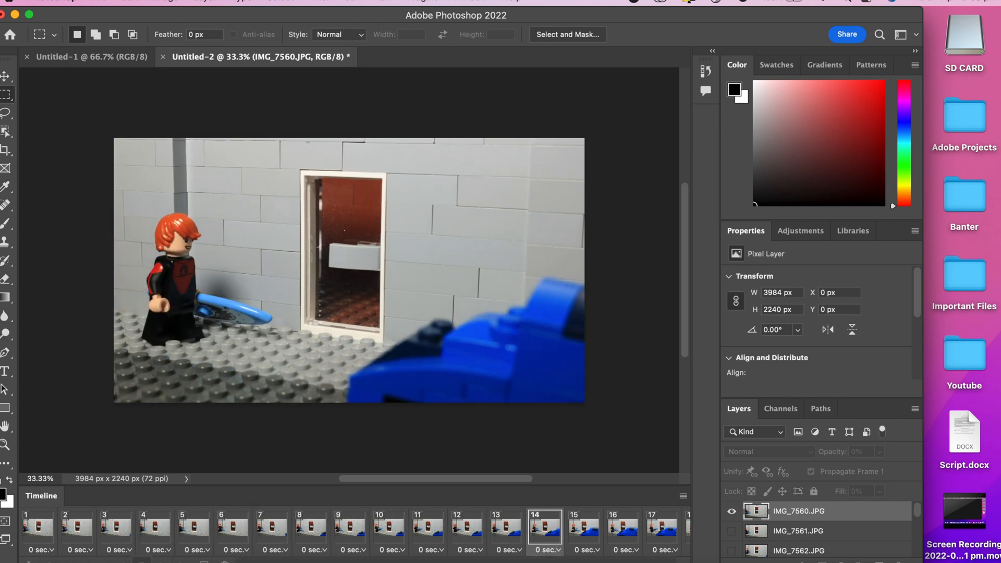
left_click(156, 550)
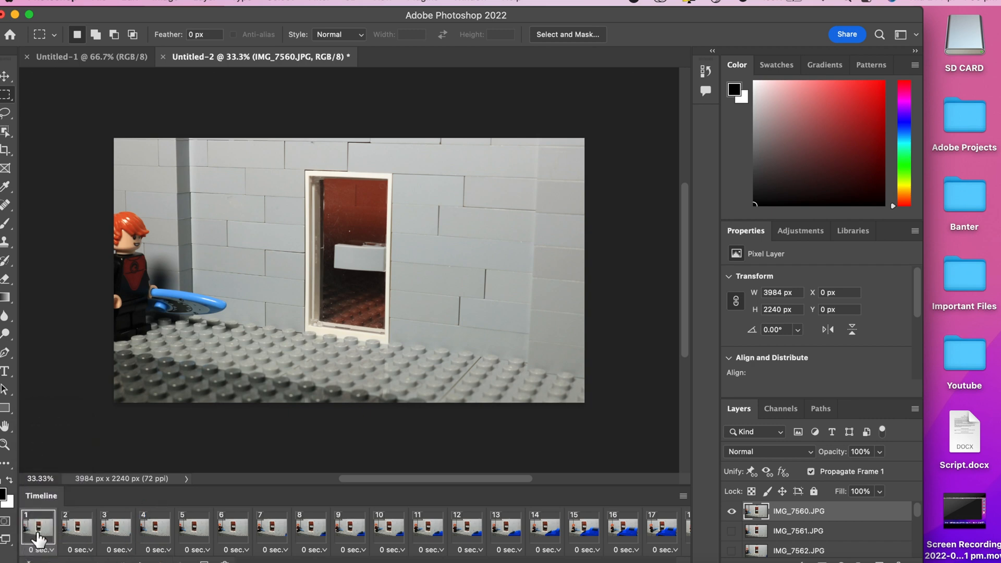
Step: Set the frames' delay to 0.1 seconds and reopen the delay choices on frame 1
scroll("right", 3)
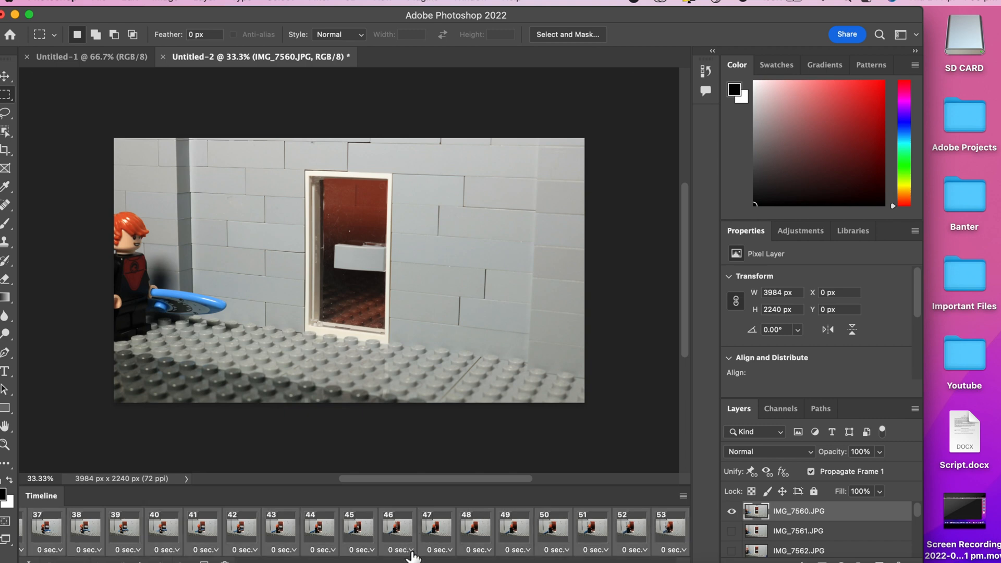
left_click(408, 549)
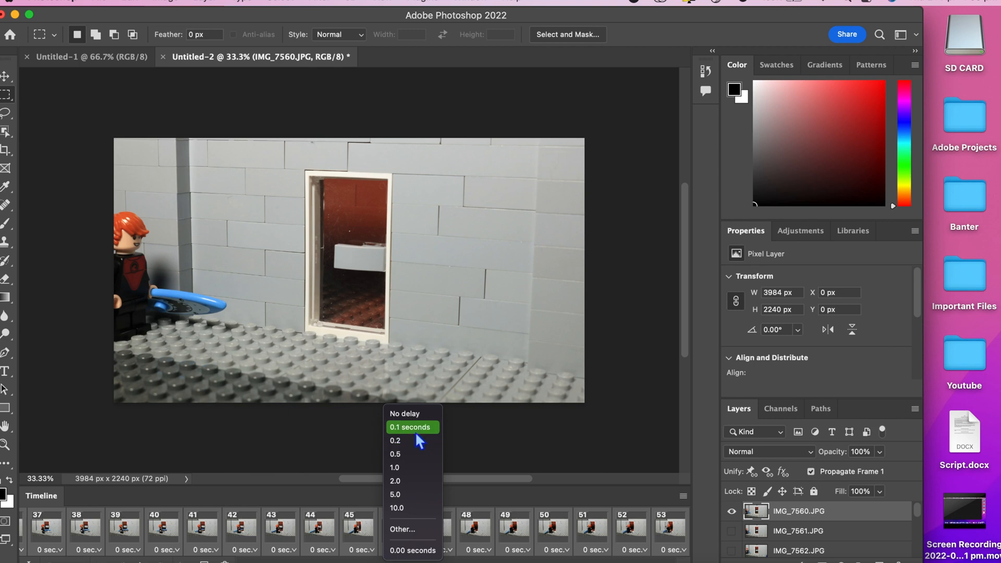
left_click(411, 427)
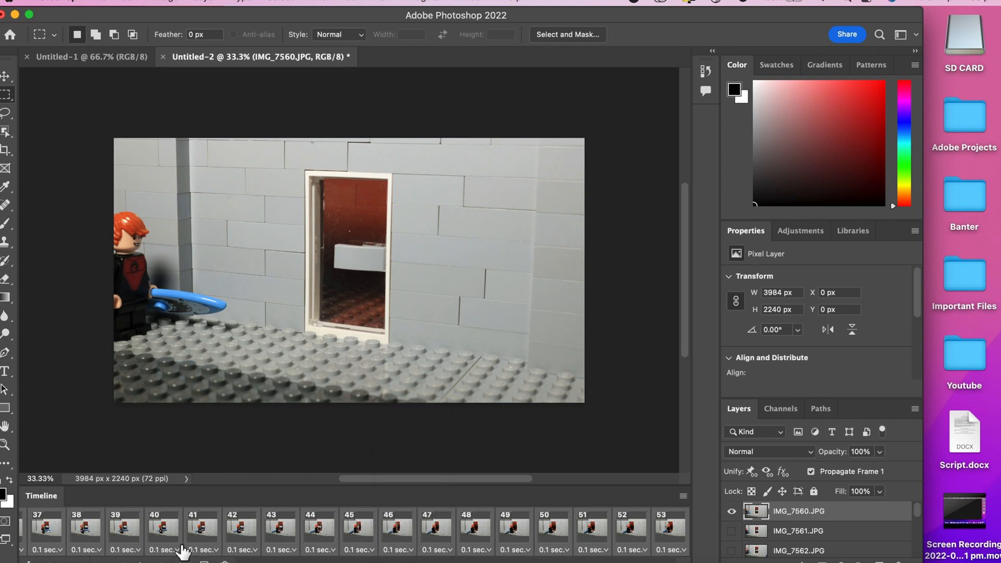
scroll("left", 3)
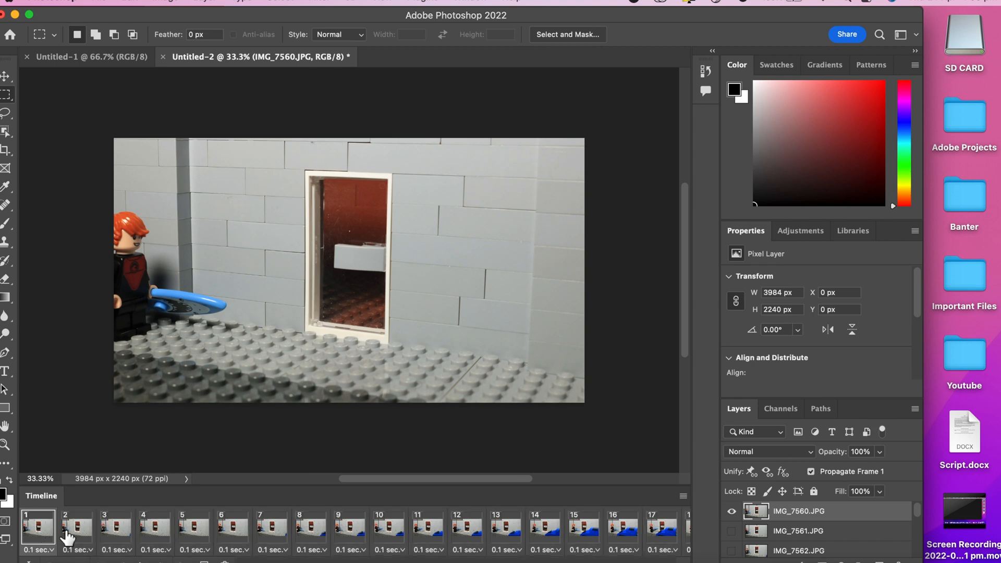
left_click(154, 524)
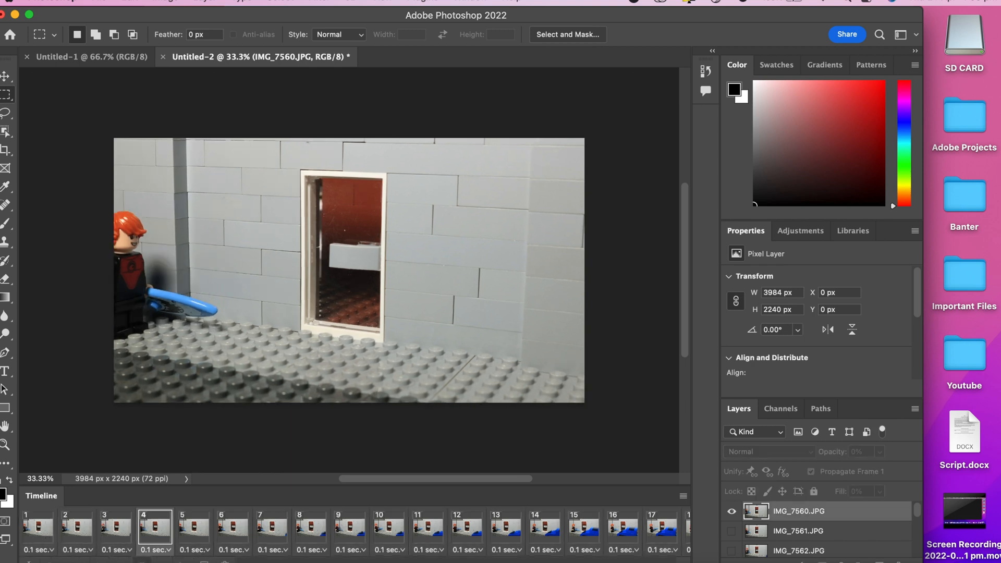
left_click(389, 530)
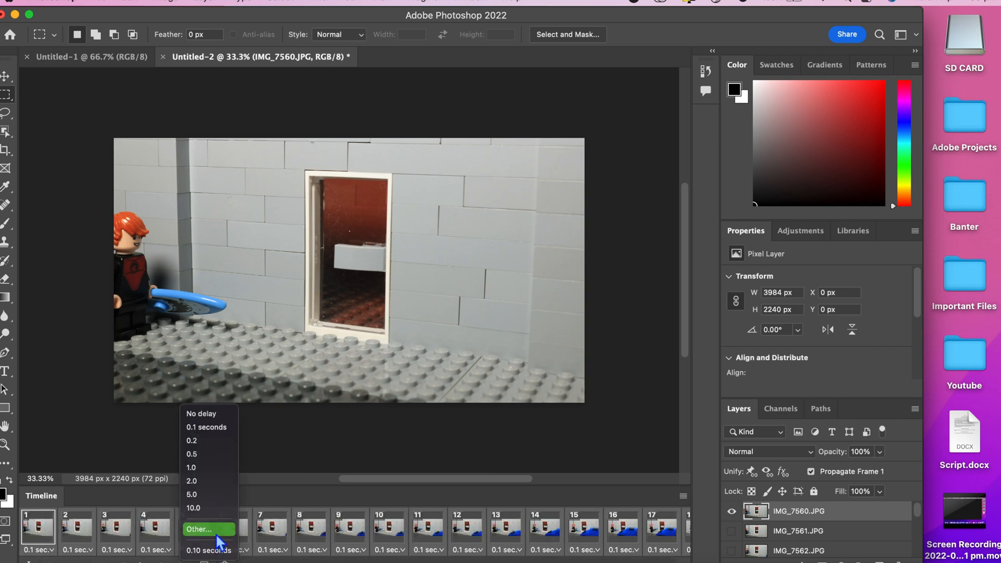
Step: Set a custom 0.08-second frame delay, then check 1/0.08 in Spotlight for the frame rate
left_click(199, 530)
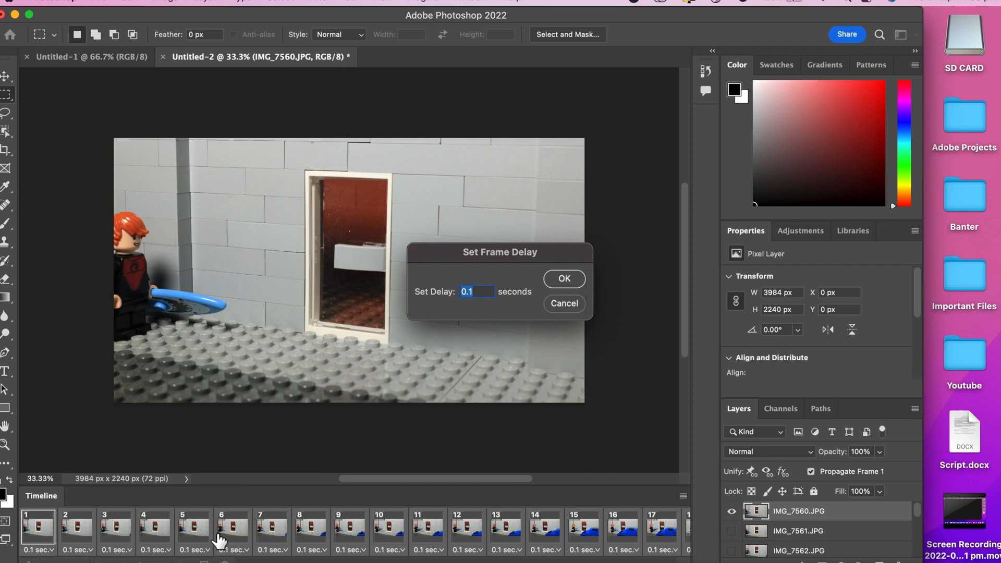
type("0.08")
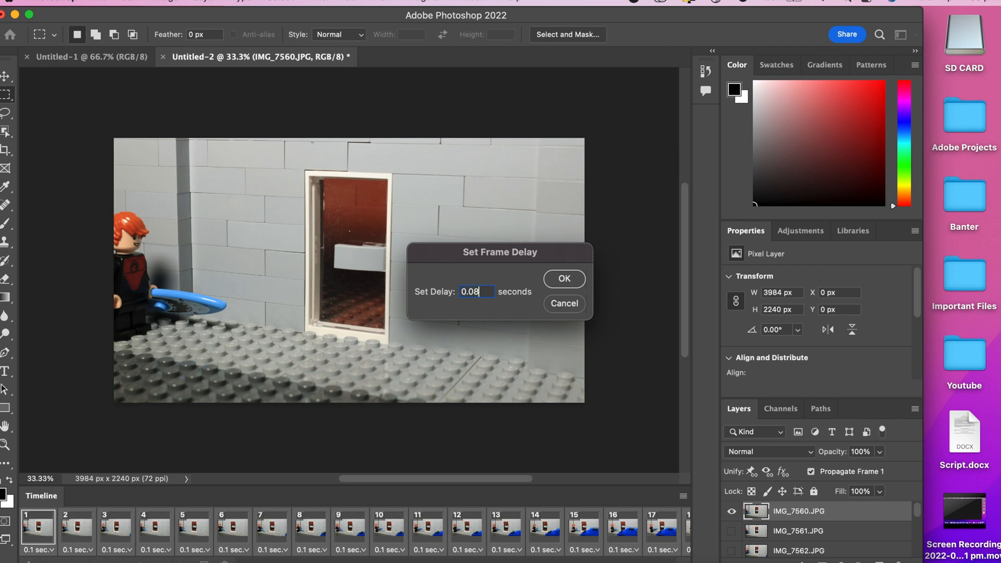
left_click(563, 280)
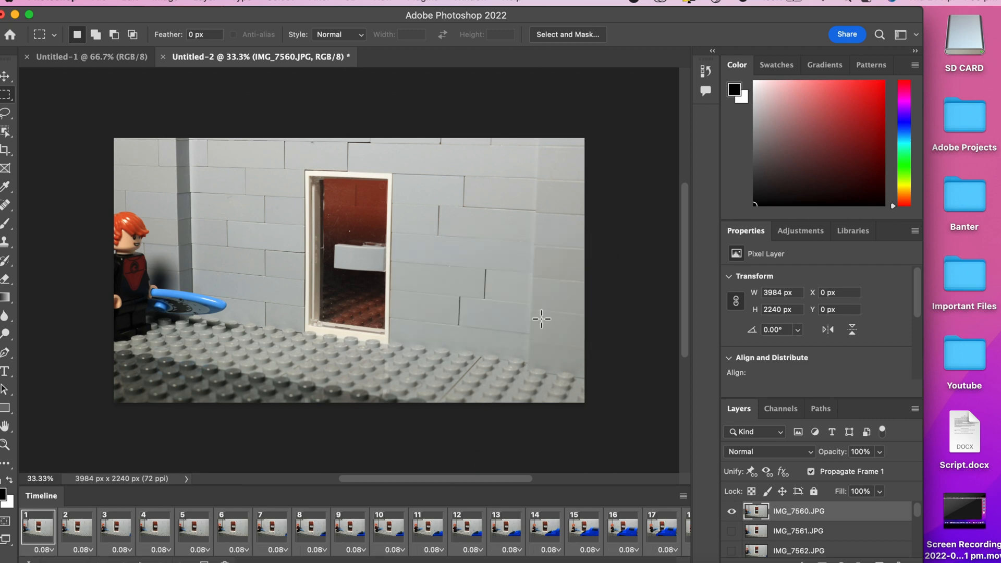
key("cmd+space")
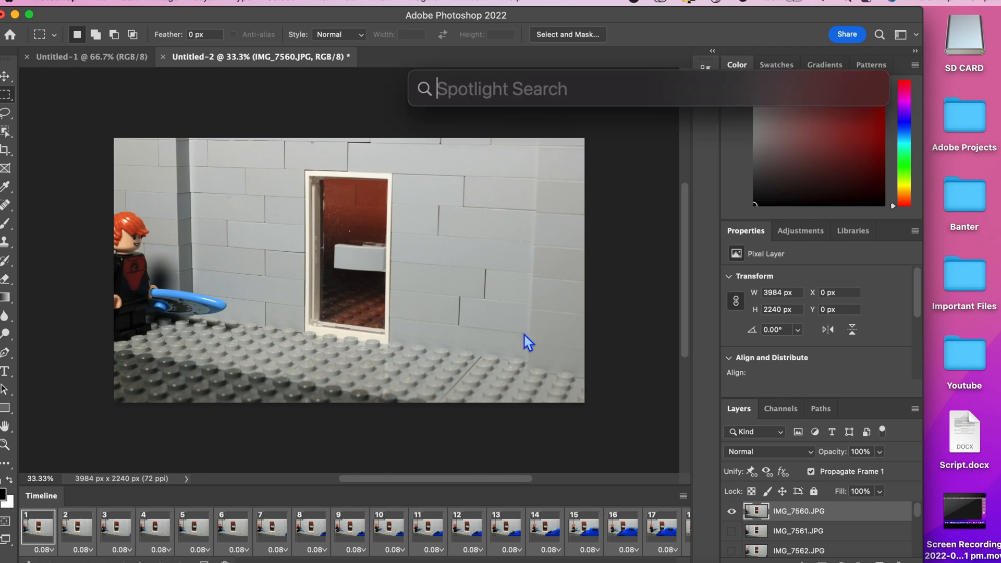
type("1/0.0")
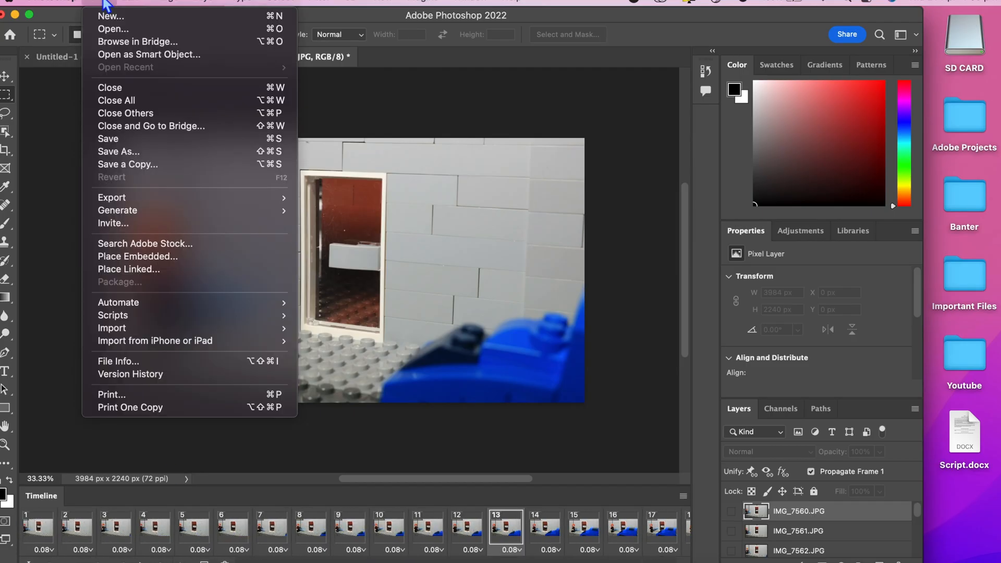
mouse_move(111, 197)
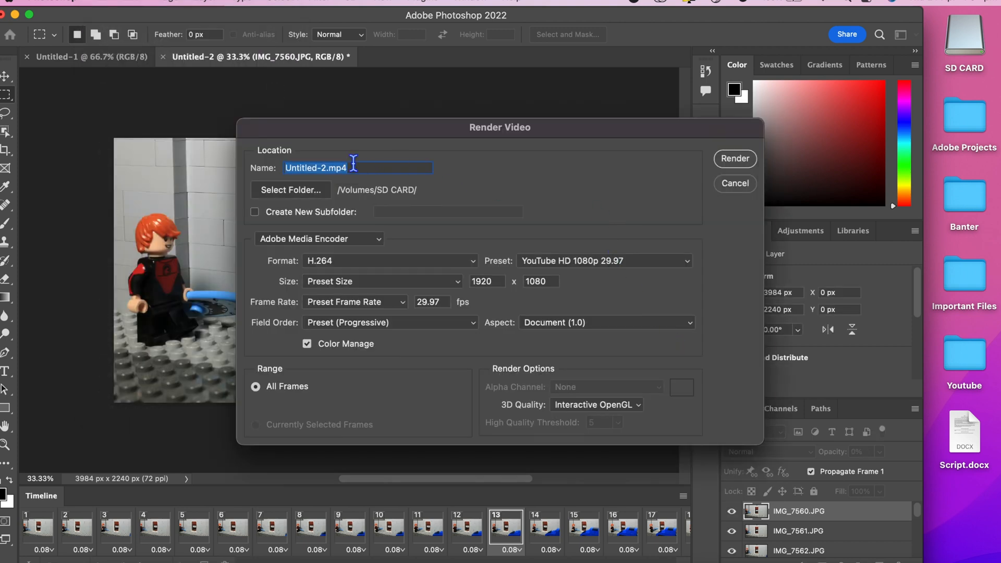
Step: Name the output Stop Motion.mp4 and render it with H.264 YouTube HD 1080p settings
type("Stop Motion.mp4")
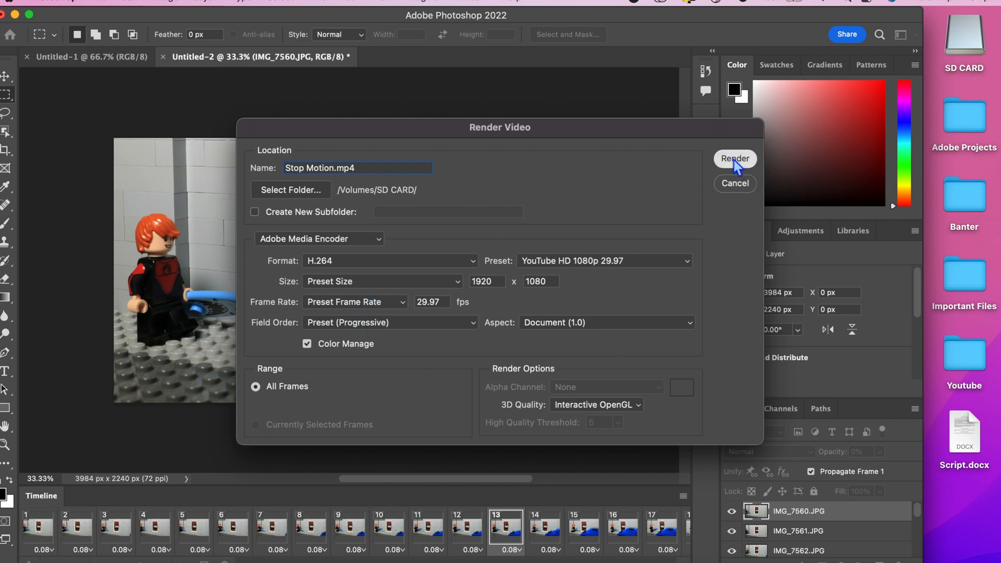
left_click(736, 158)
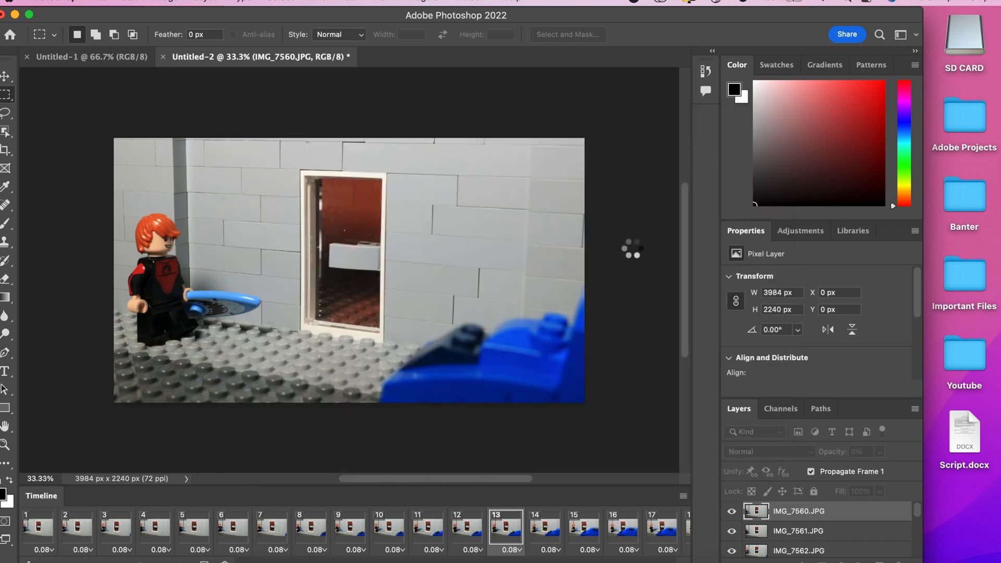